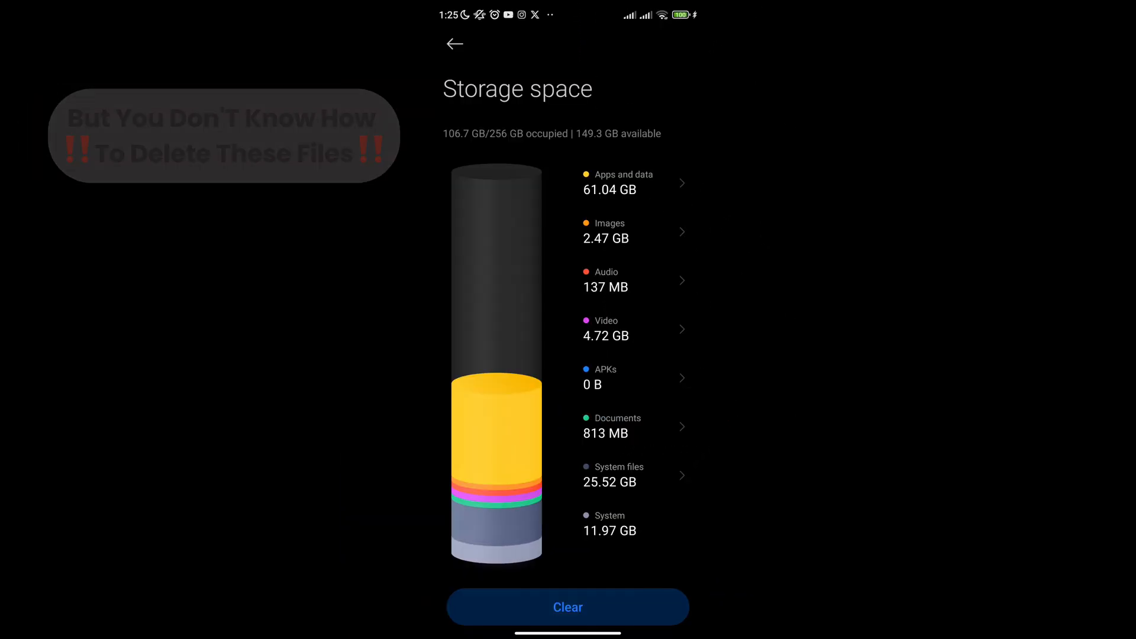
# Search Play Store for 'zarchiver' and launch the already installed ZArchiver app.
pyautogui.click(623, 474)
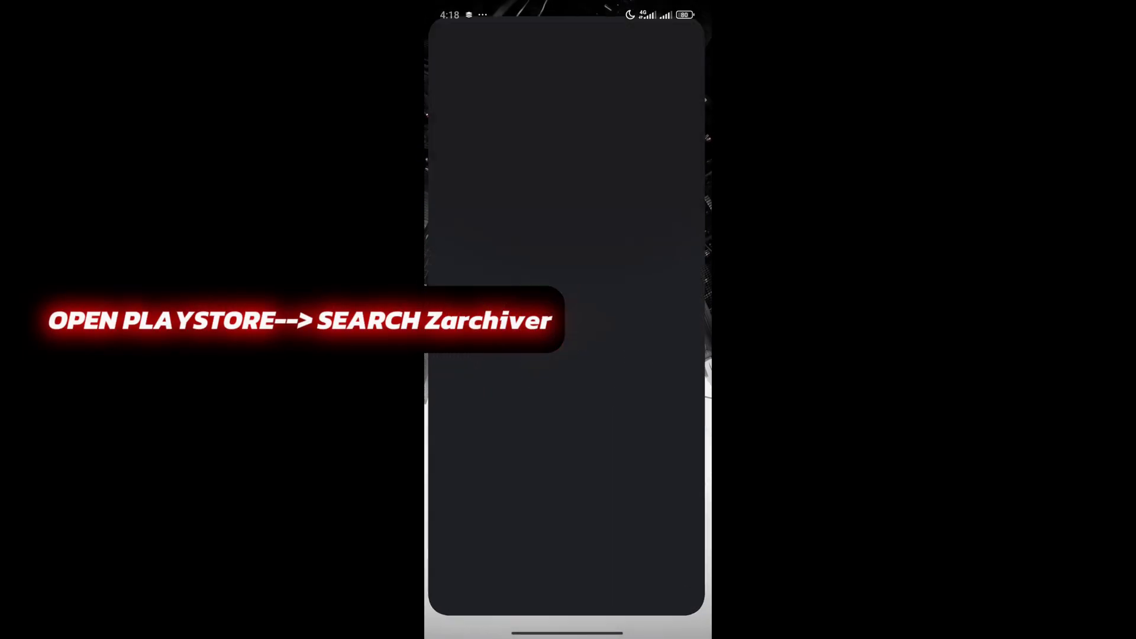
pyautogui.write('zarchiver')
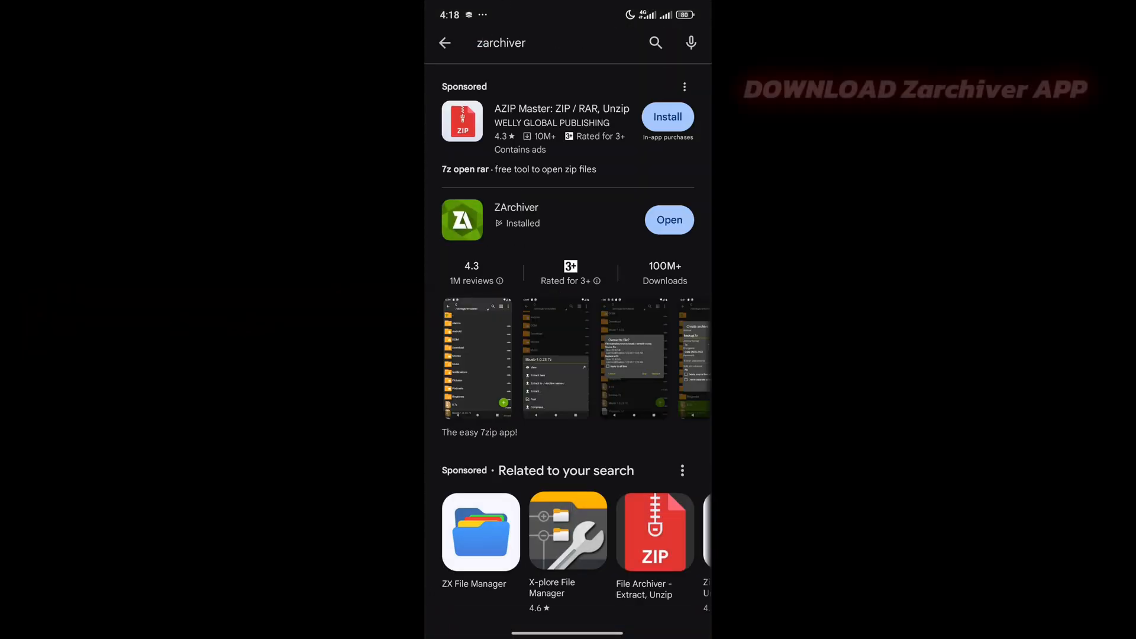
pyautogui.scroll(-3)
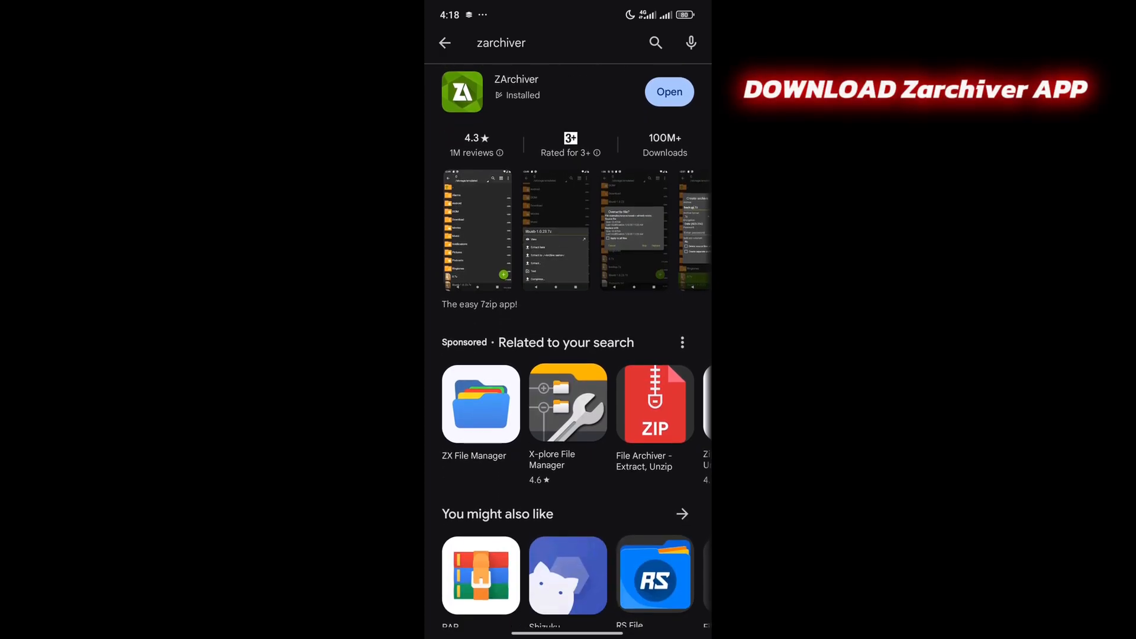
pyautogui.click(669, 92)
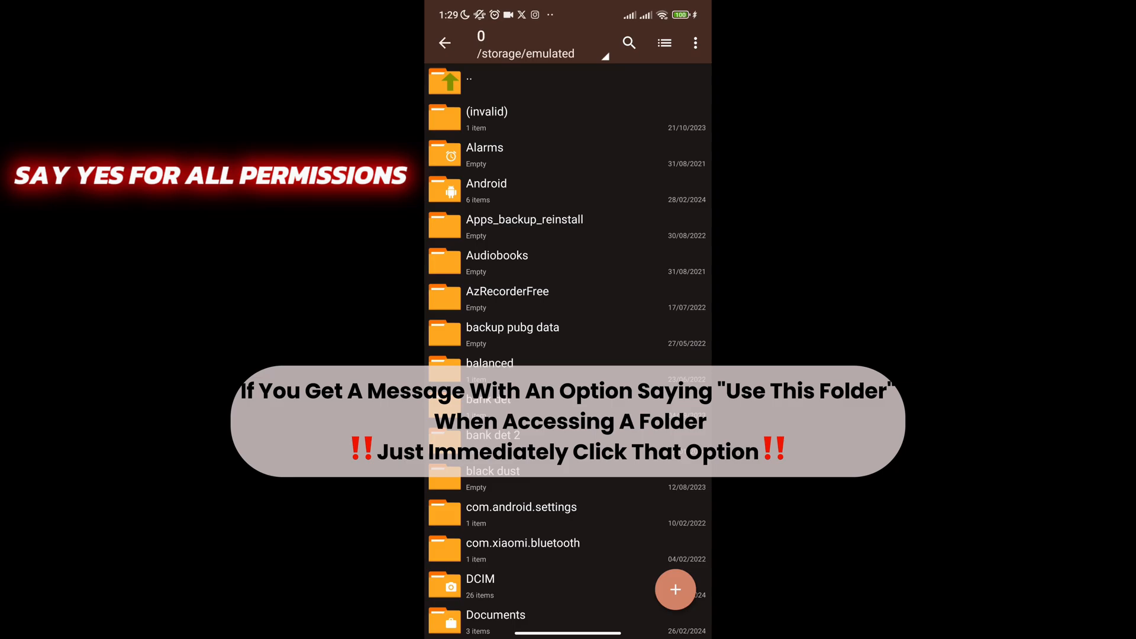
# Search ZArchiver for 'whatsapp' and open the WhatsApp Documents folder from the results.
pyautogui.write('whatsapp')
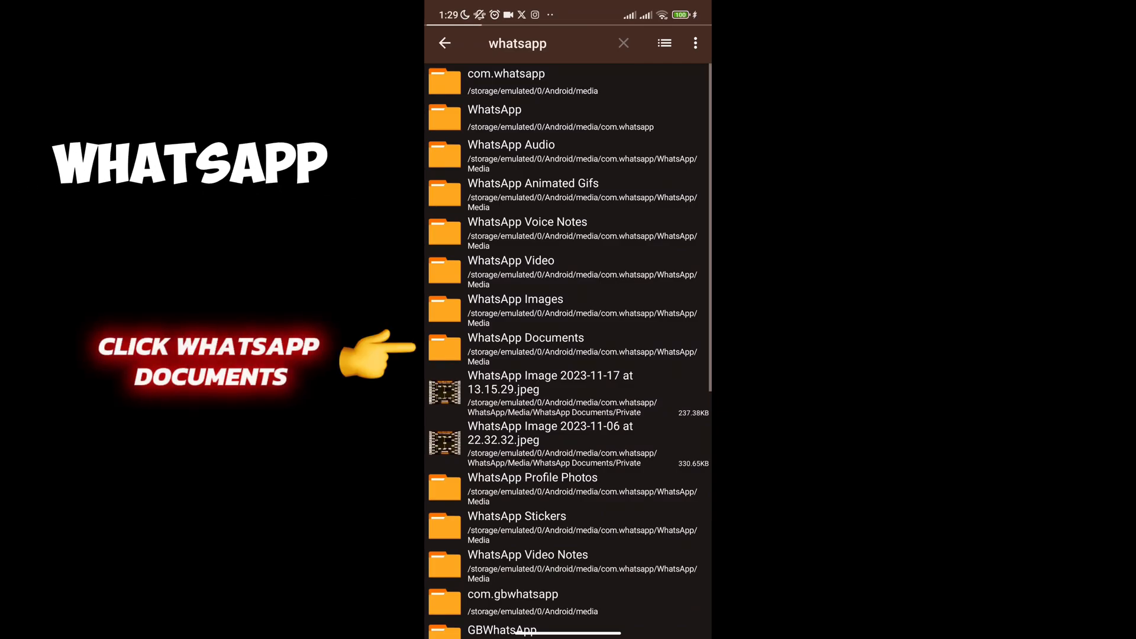
pyautogui.click(526, 337)
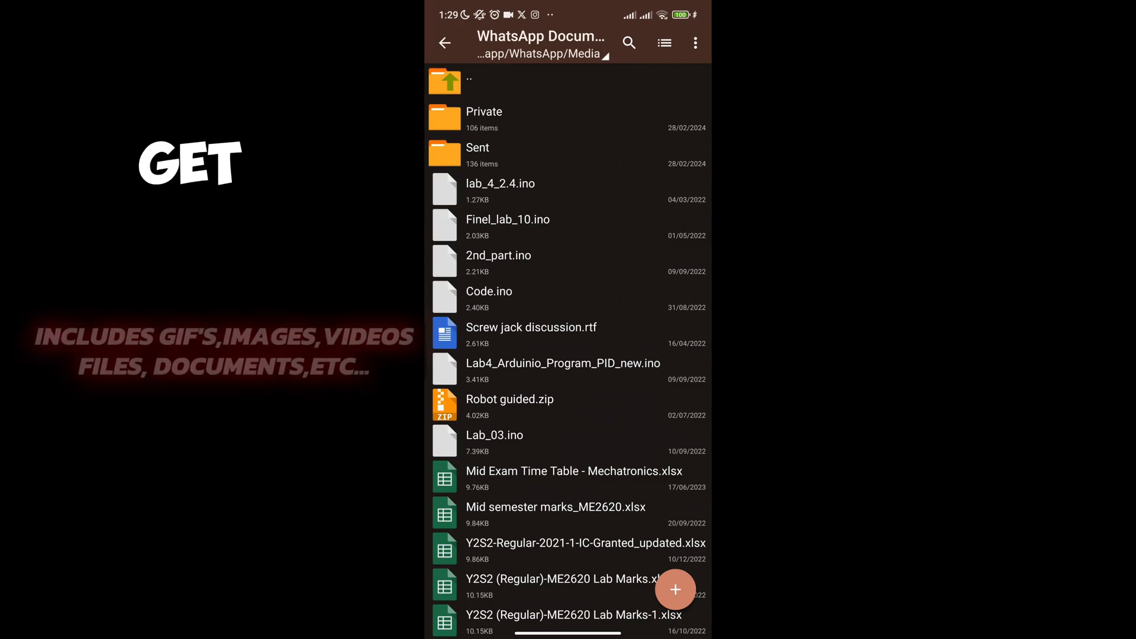
# View the Private folder's information: 106 files totalling 4.36 GB.
pyautogui.click(483, 118)
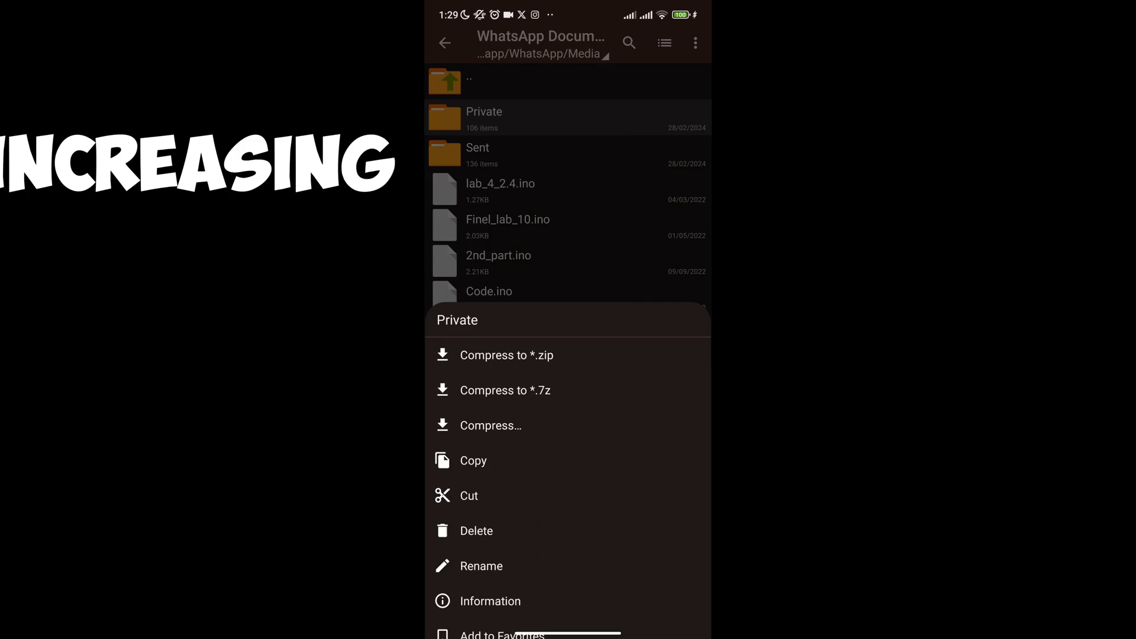
pyautogui.click(492, 601)
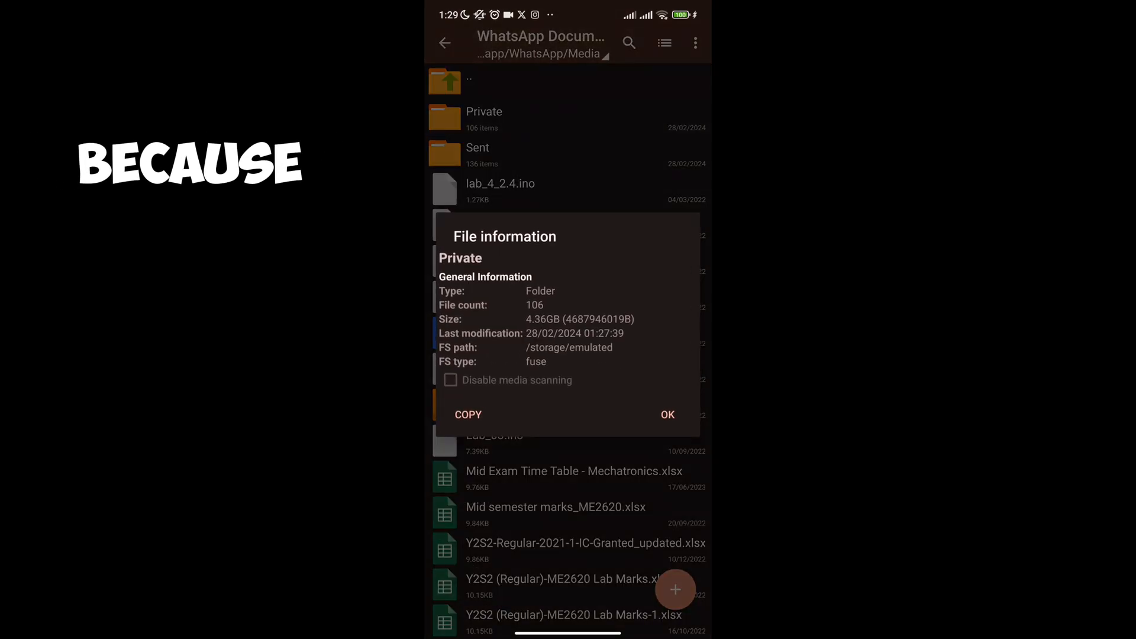
pyautogui.click(666, 414)
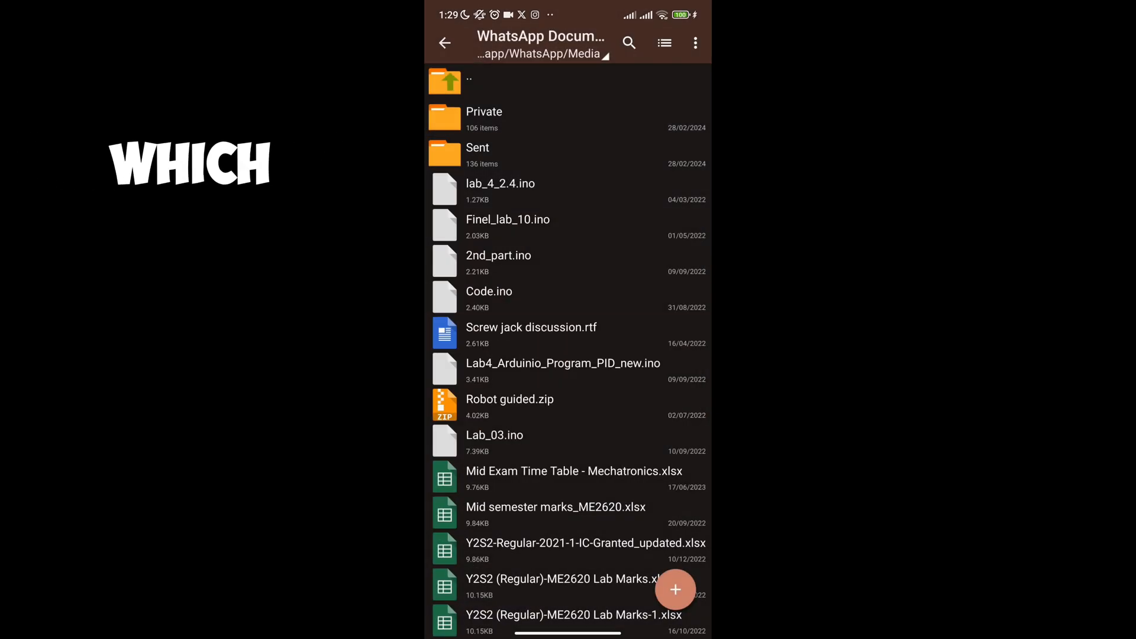
# Sort the WhatsApp Documents file list by size.
pyautogui.scroll(-3)
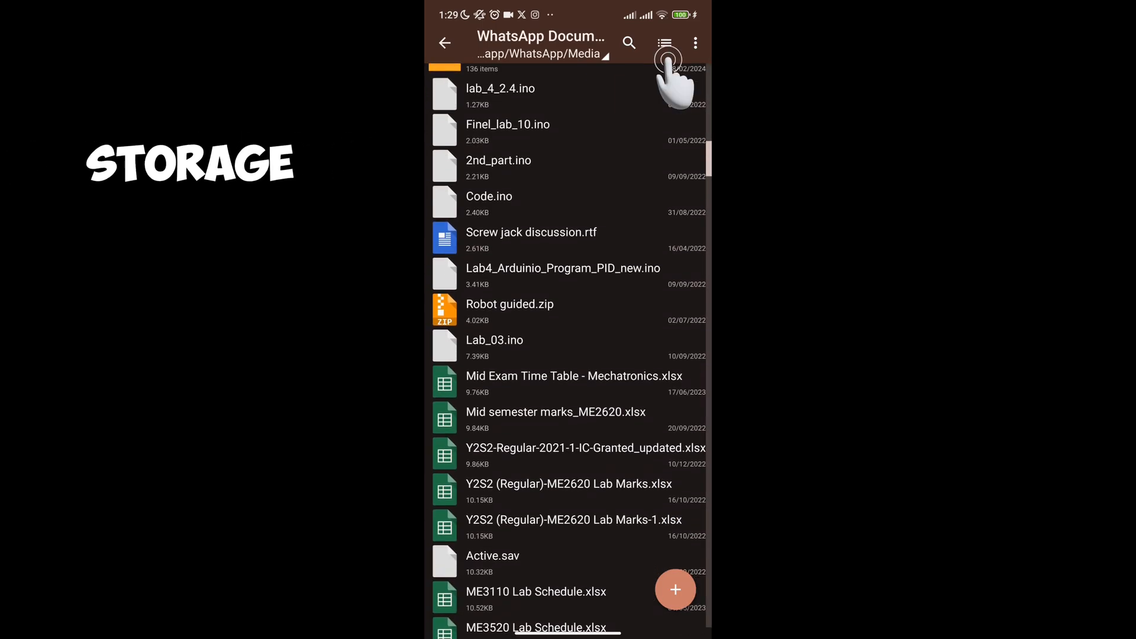
pyautogui.click(665, 43)
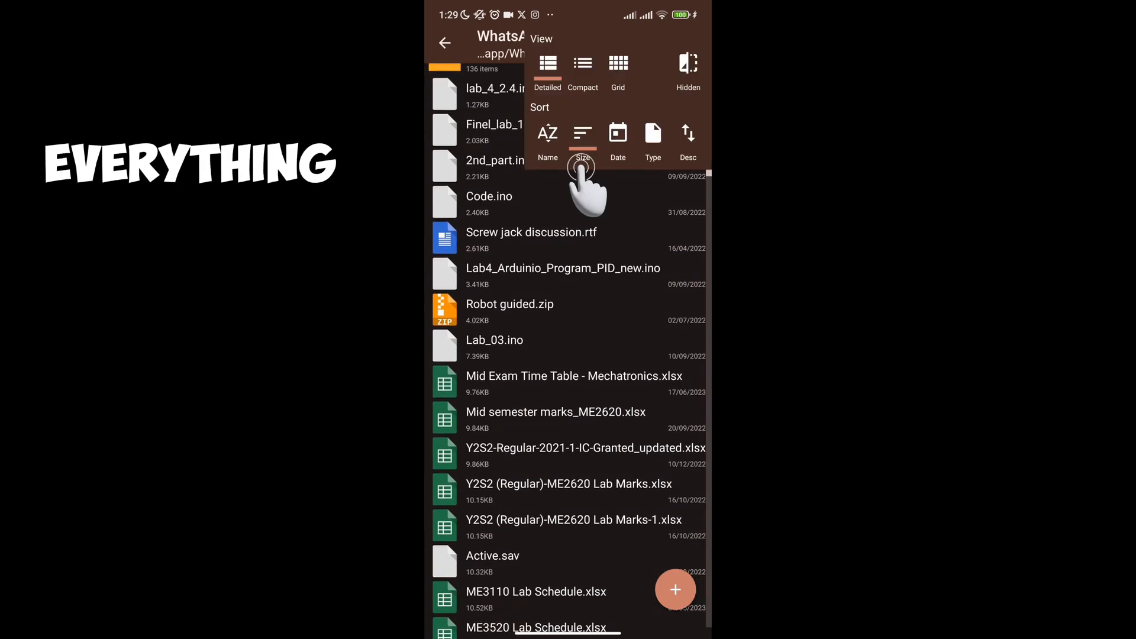
pyautogui.click(582, 138)
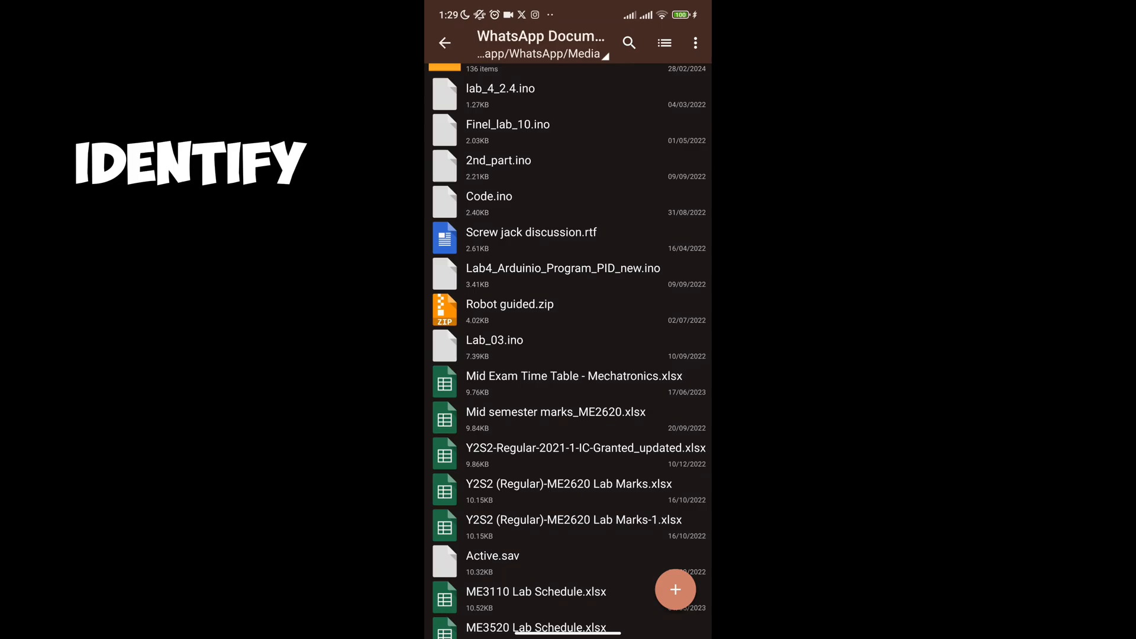
pyautogui.click(662, 43)
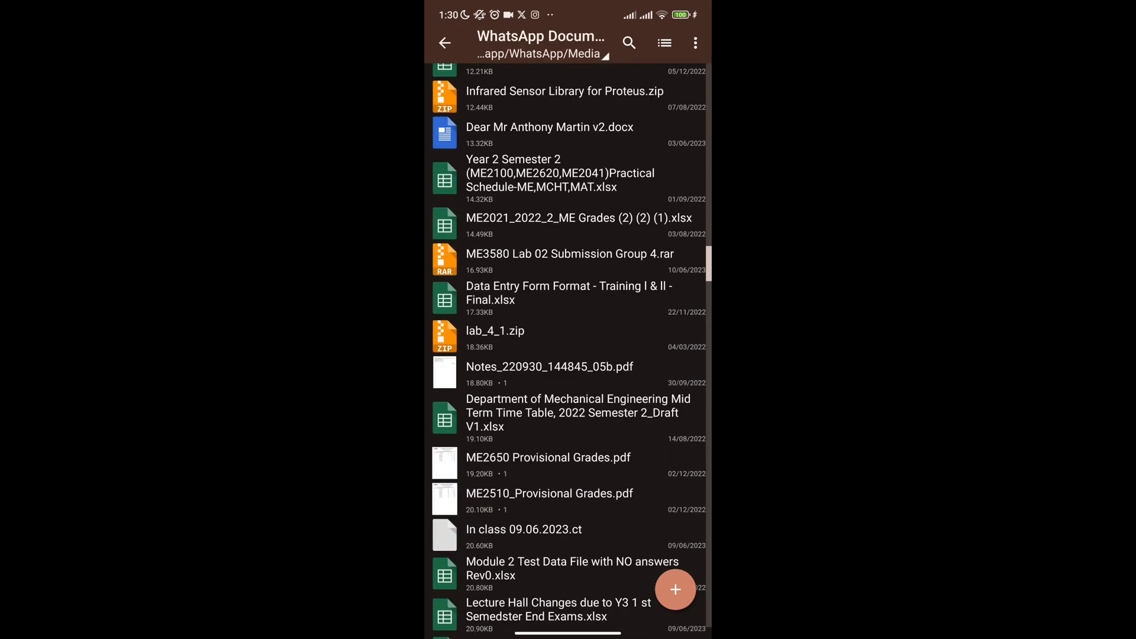
pyautogui.scroll(-3)
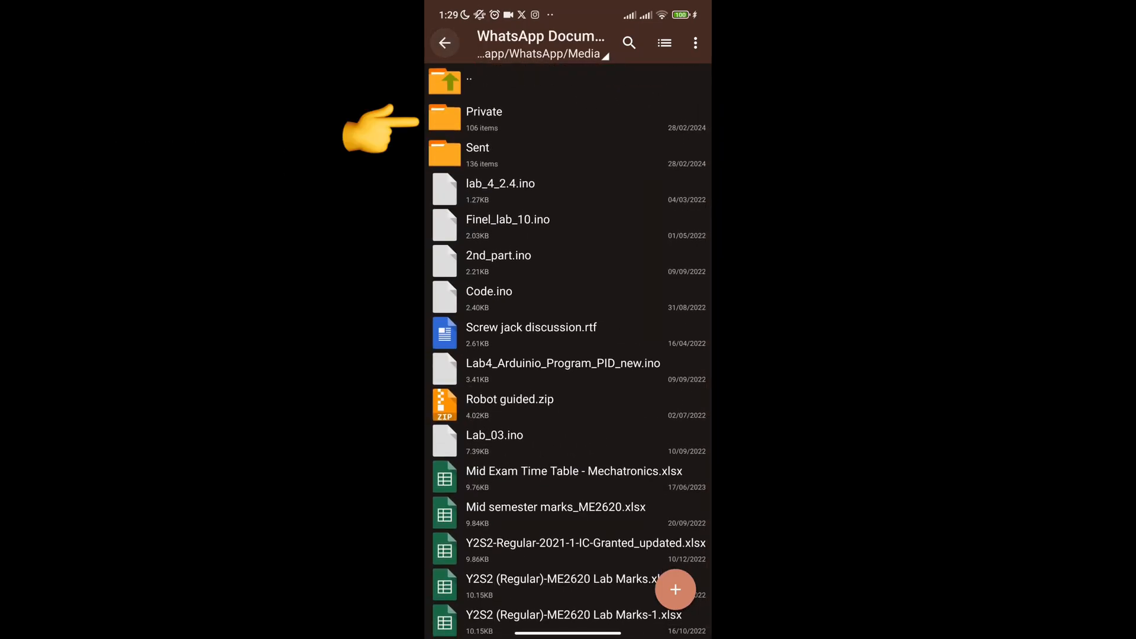
pyautogui.click(484, 112)
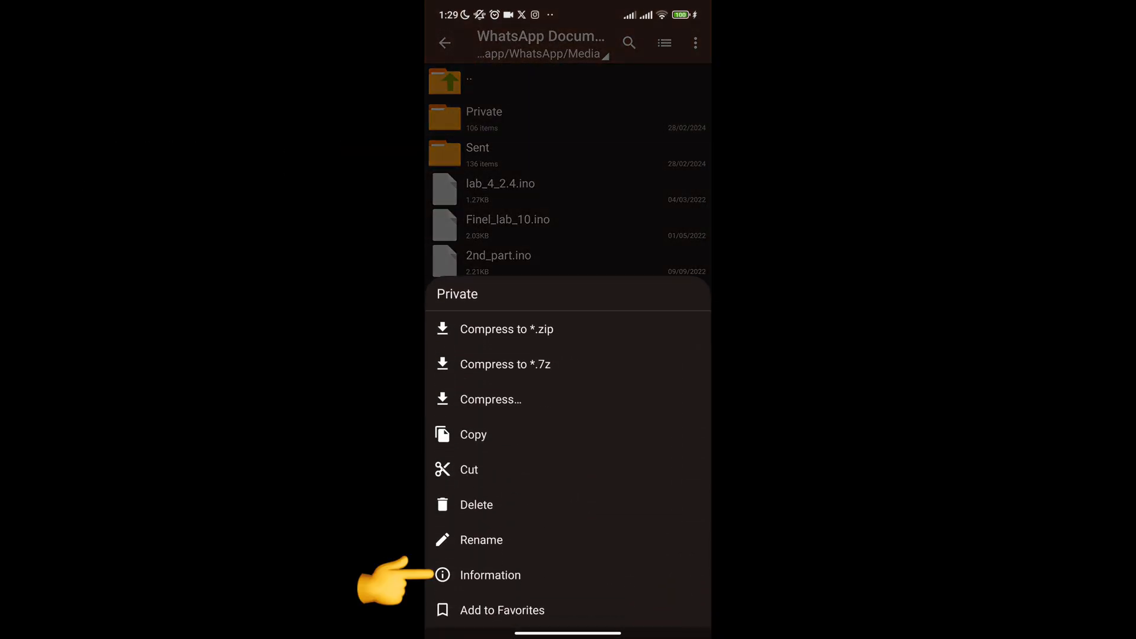
pyautogui.click(490, 575)
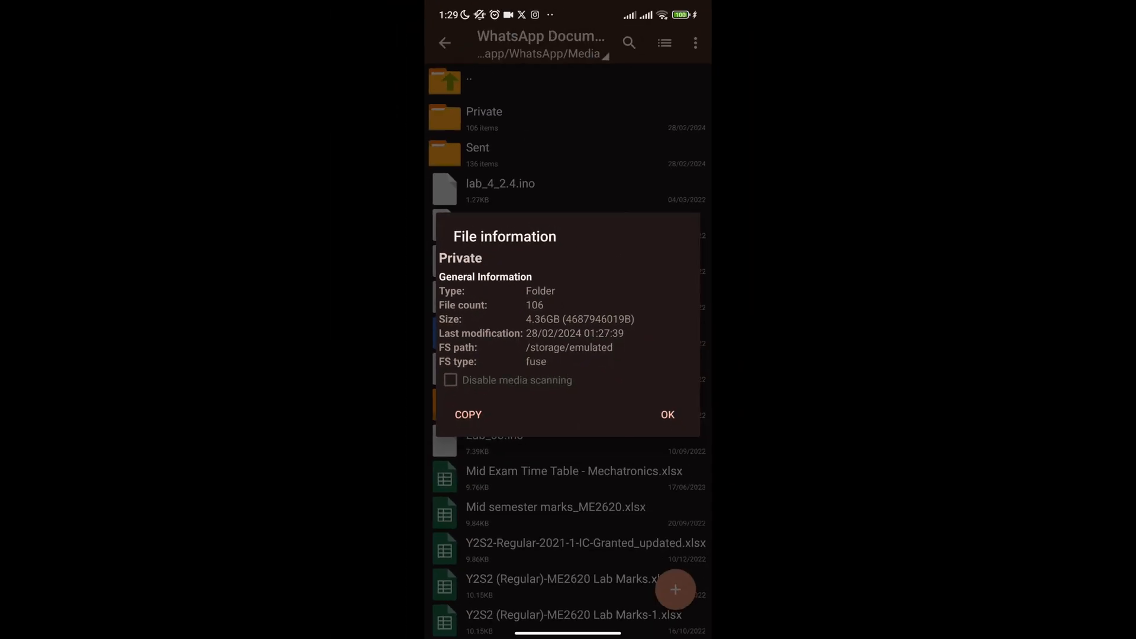
pyautogui.click(666, 414)
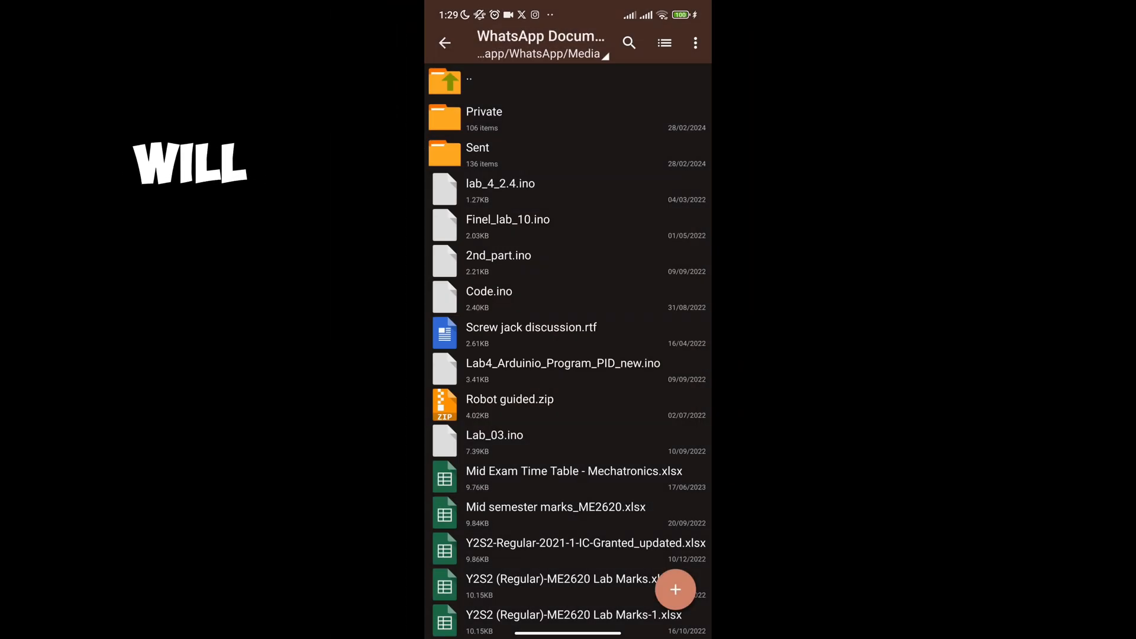
# Open Private and browse its largest videos, such as the 1.48GB IMG_0961.MP4.
pyautogui.click(484, 112)
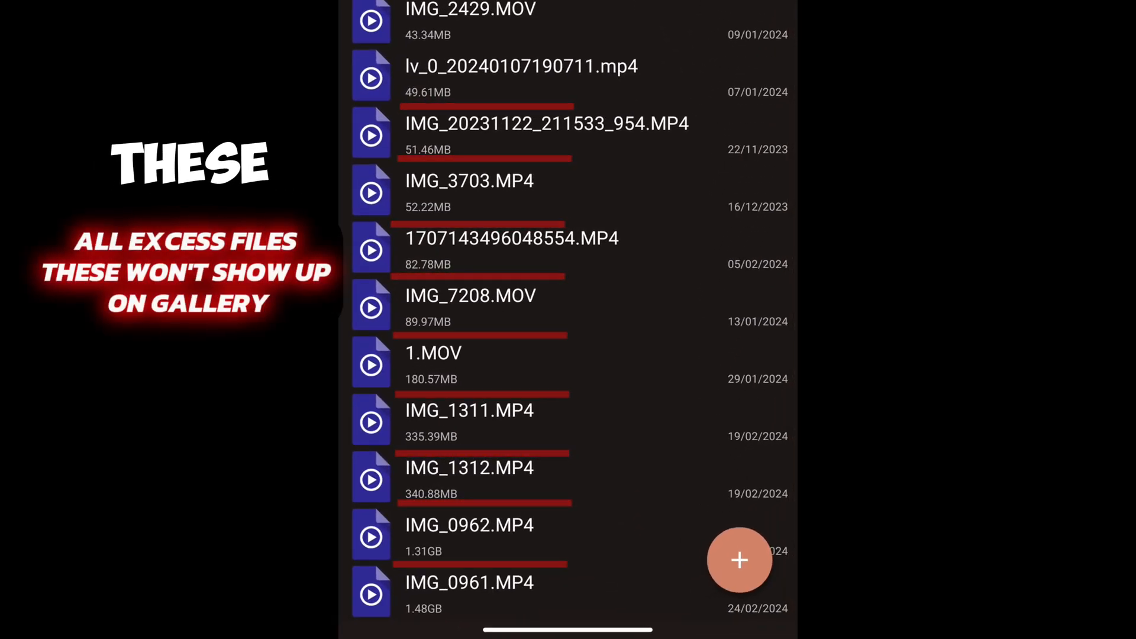
pyautogui.click(739, 559)
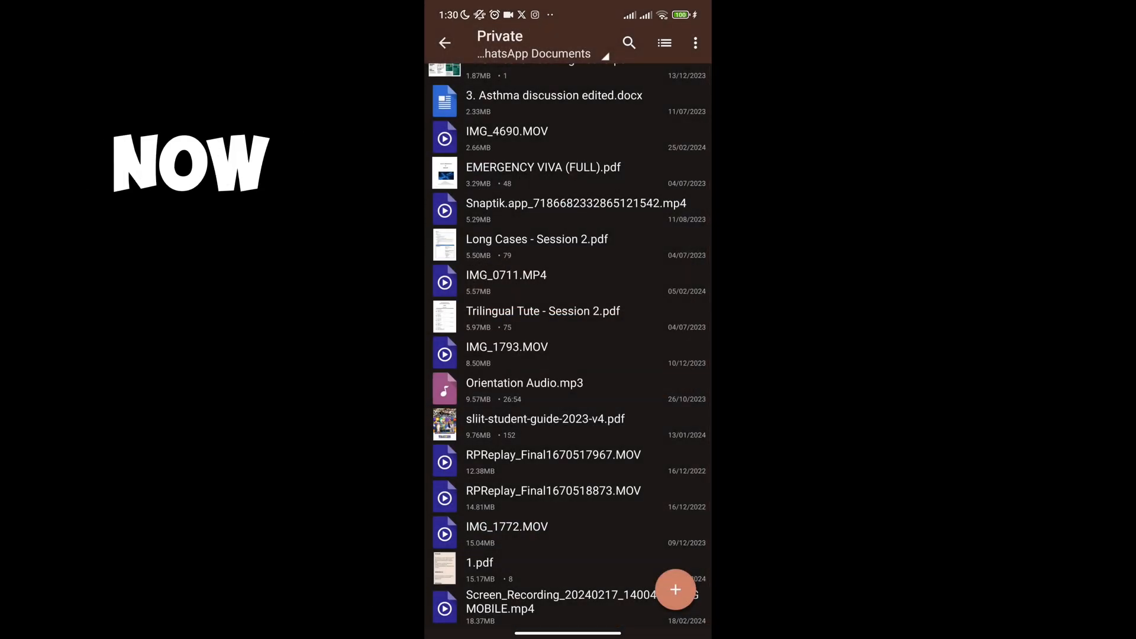
# Leave ZArchiver and check phone storage: 102.6 GB of 256 GB occupied.
pyautogui.press('home')
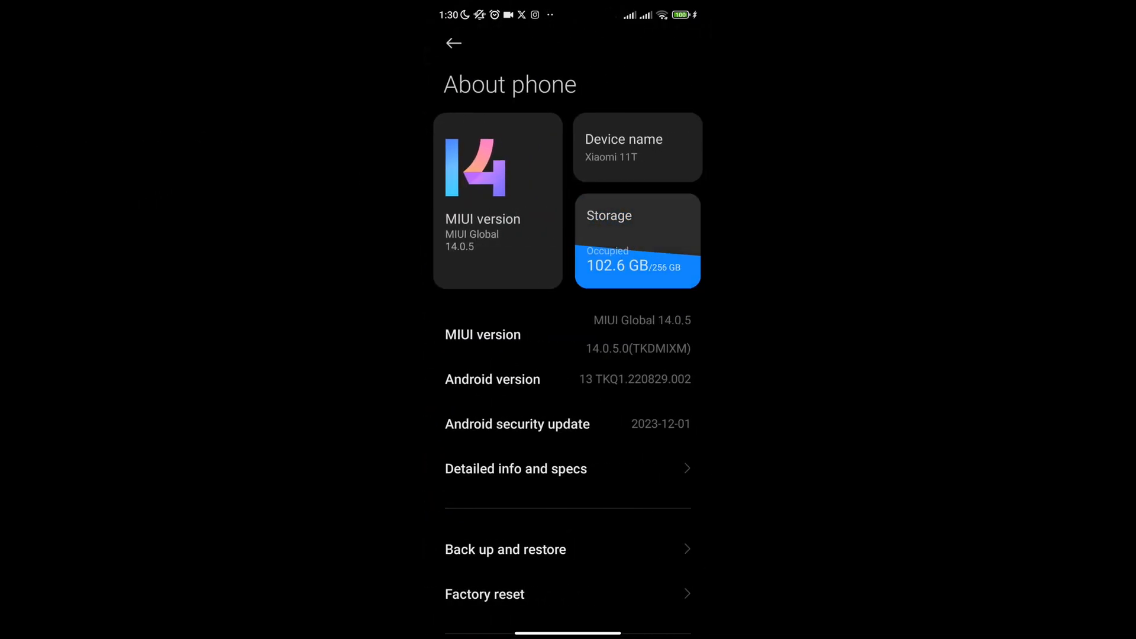
pyautogui.click(637, 242)
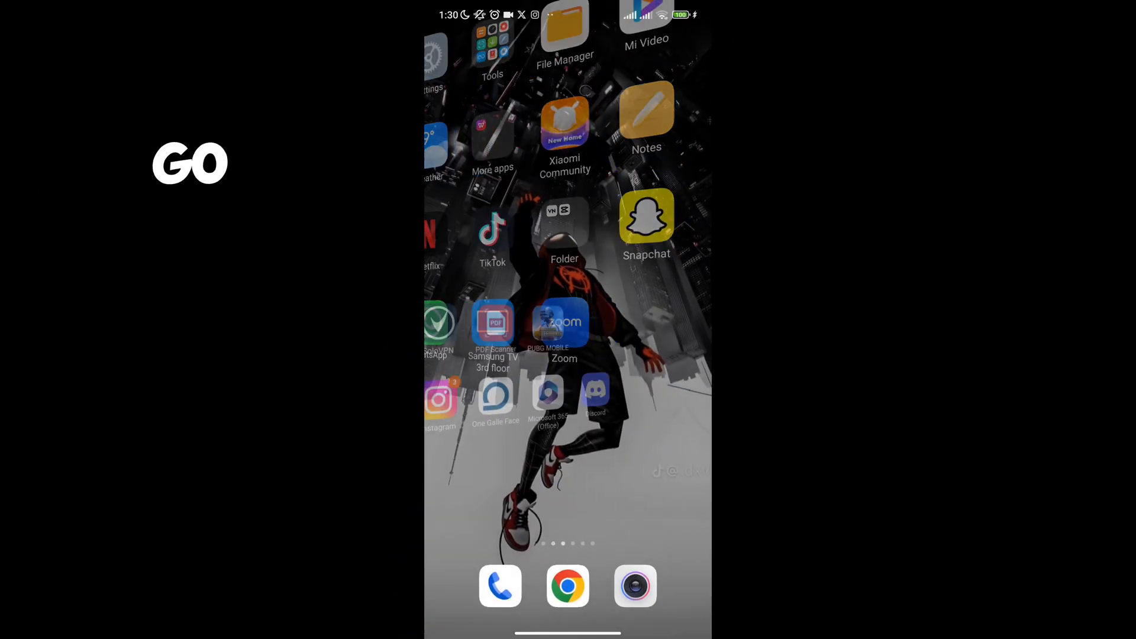
# View the Sent folder's information, 3.81 GB across 144 files, and close it.
pyautogui.hscroll(-3)
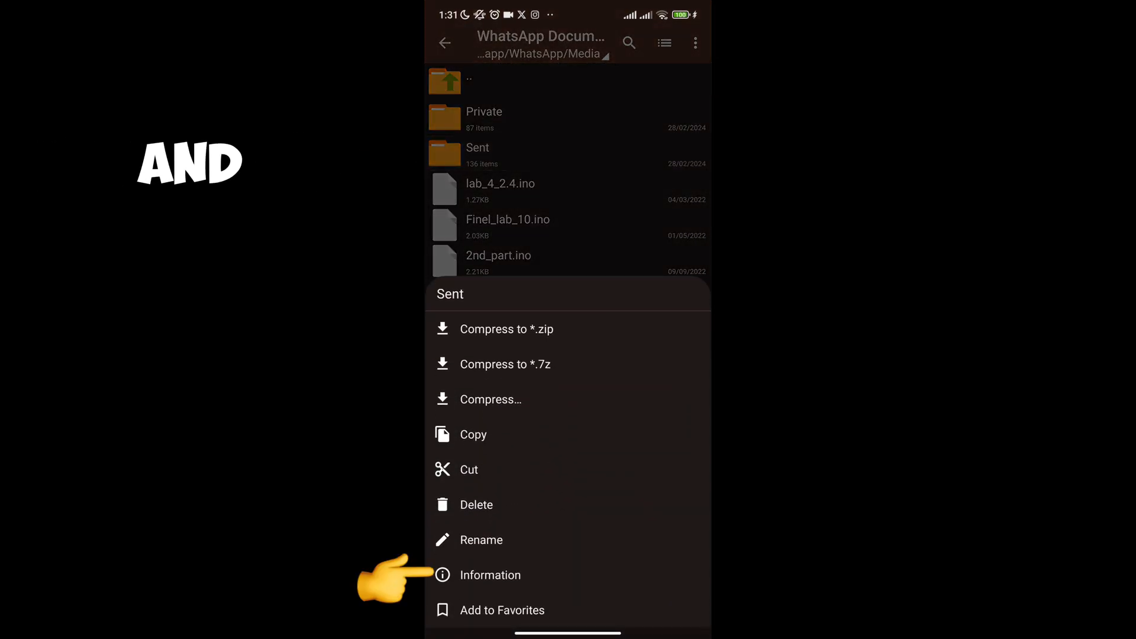
pyautogui.click(490, 574)
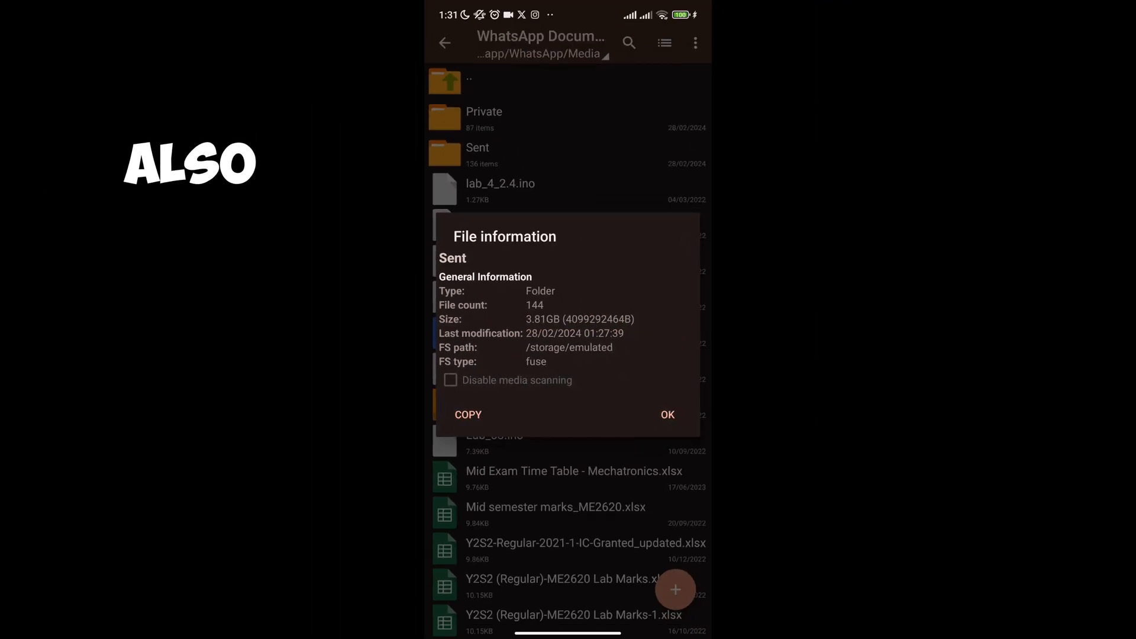
pyautogui.click(666, 414)
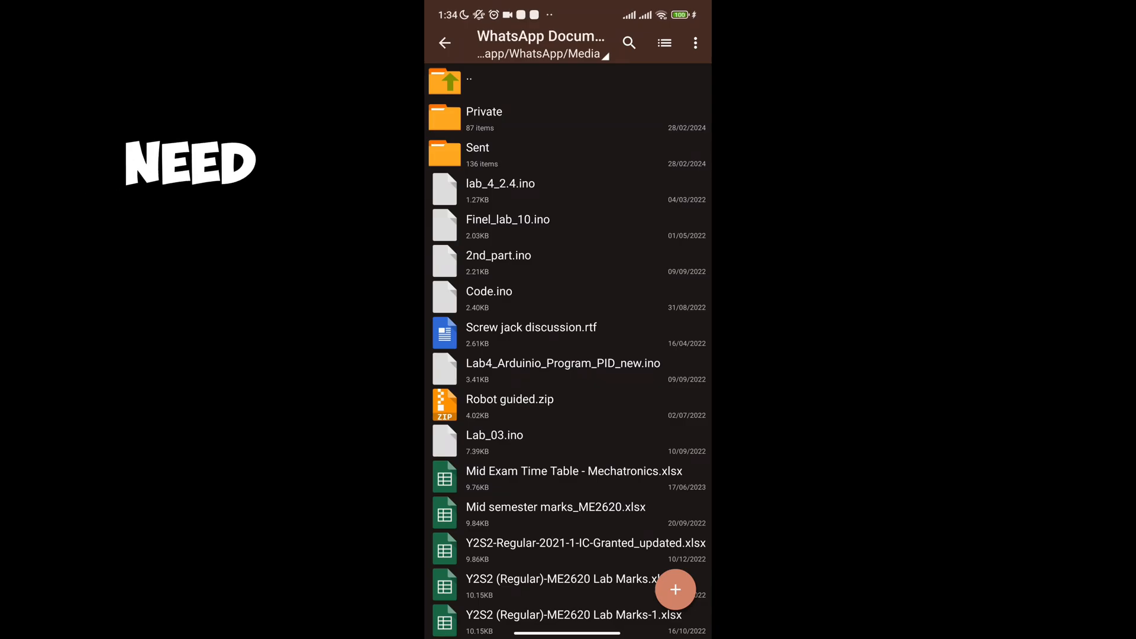
# Open the Sent folder and sort its files by size.
pyautogui.click(478, 155)
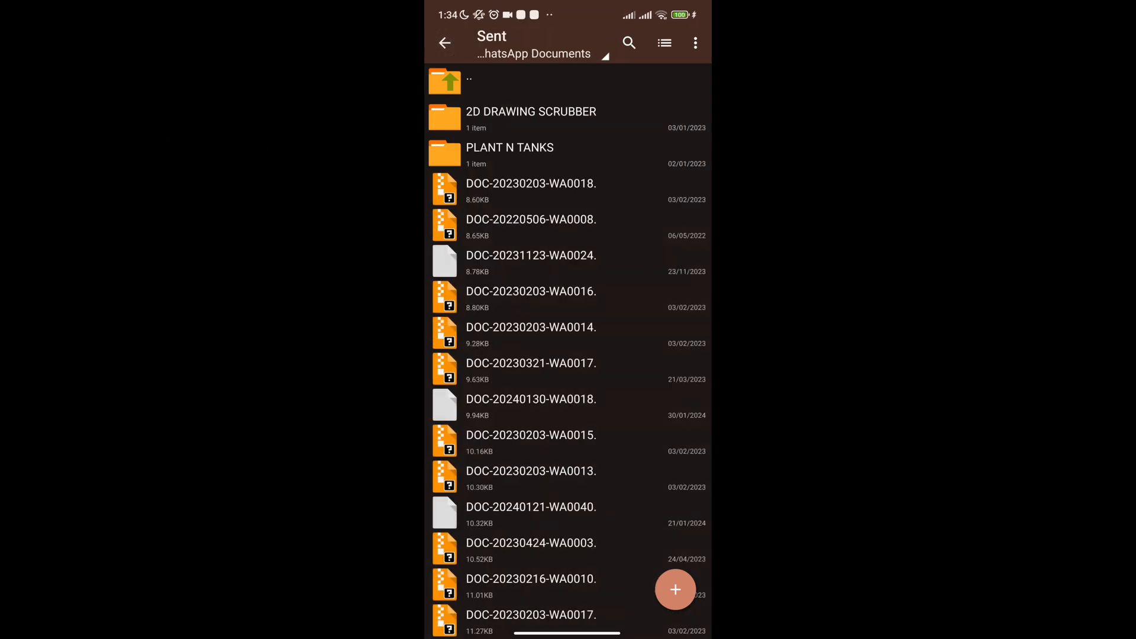
pyautogui.click(693, 42)
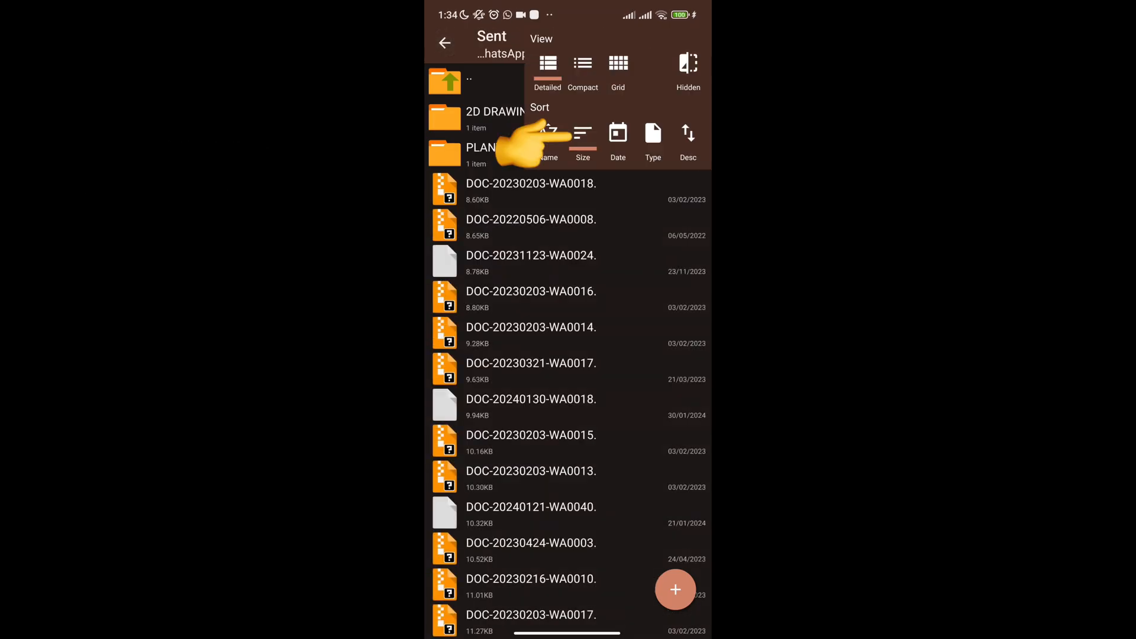
pyautogui.click(582, 142)
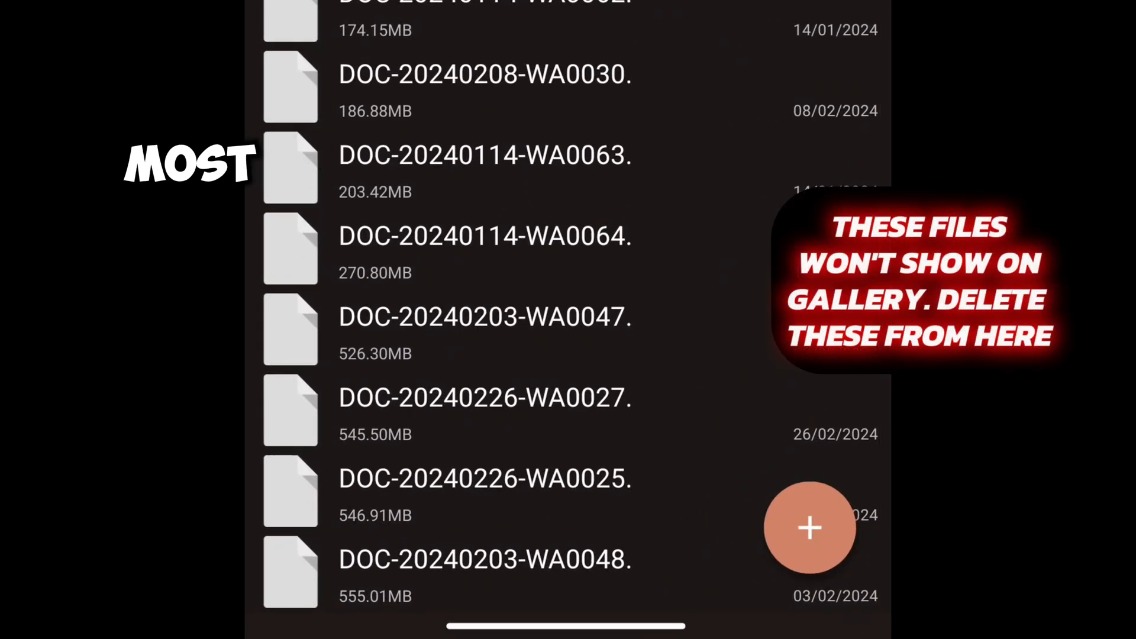
# Delete the 31 largest Sent files (3.64 GB) and return to the home screen.
pyautogui.scroll(-3)
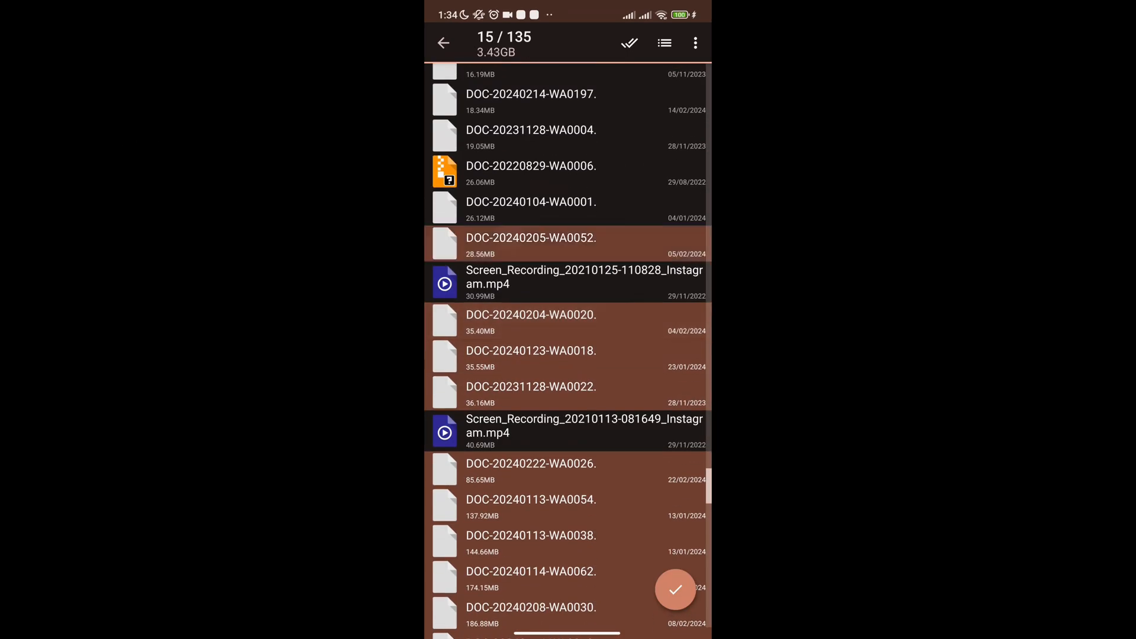
pyautogui.scroll(-3)
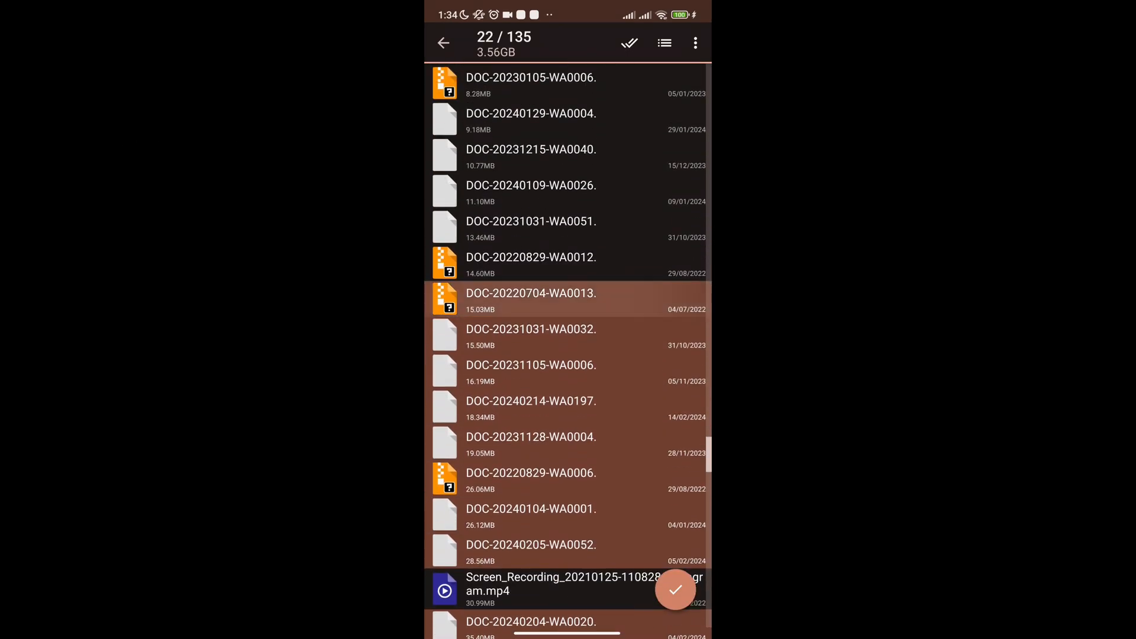
pyautogui.scroll(-3)
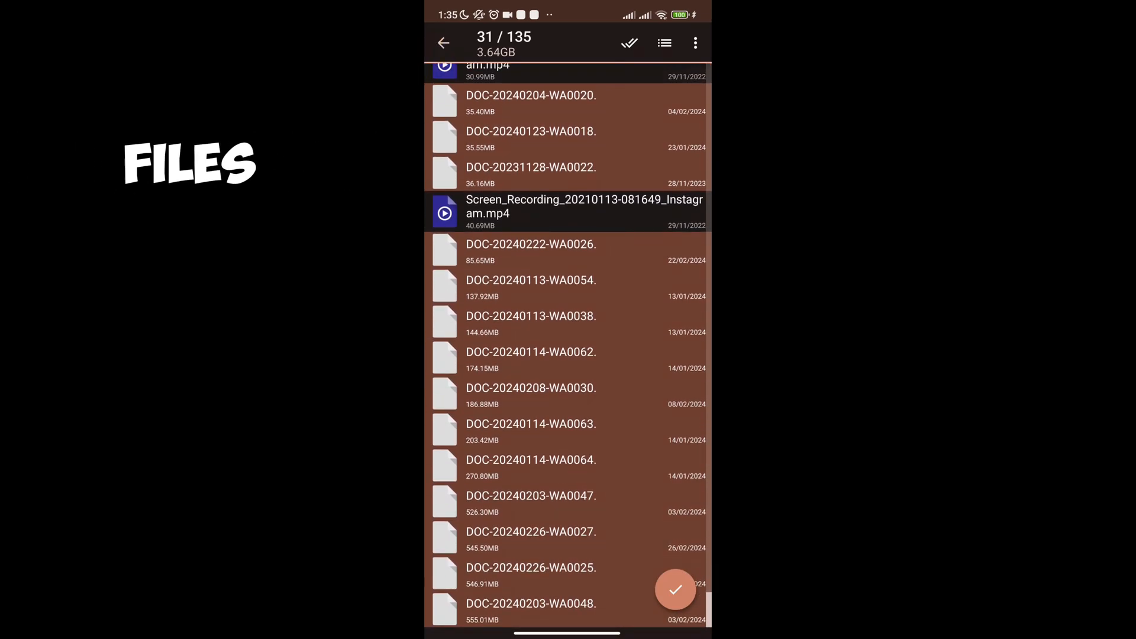
pyautogui.click(674, 589)
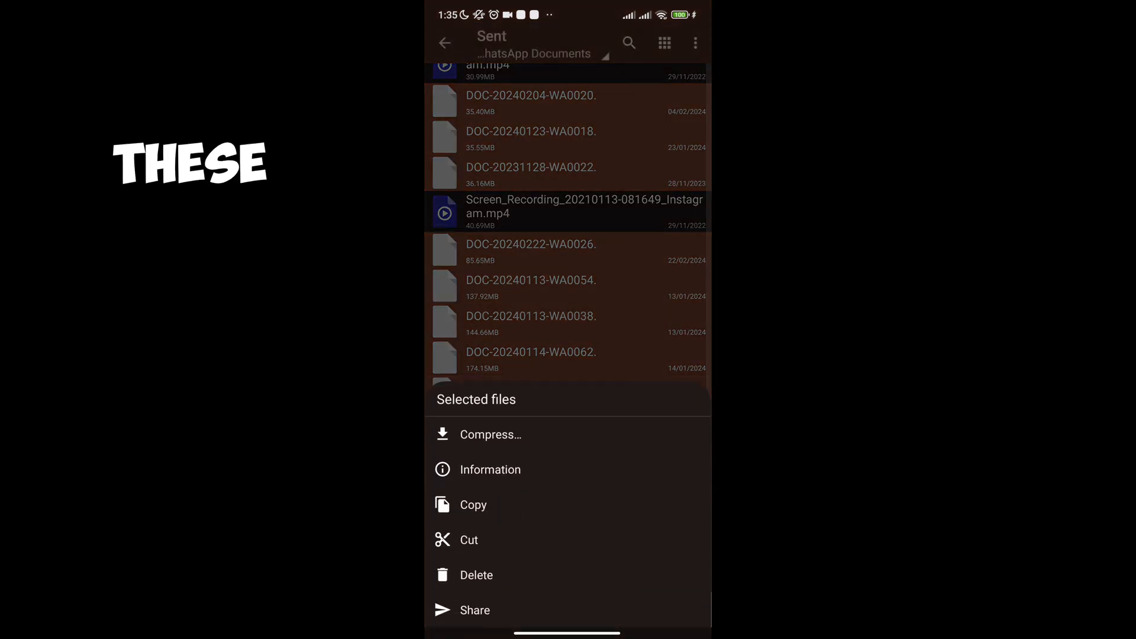
pyautogui.click(476, 575)
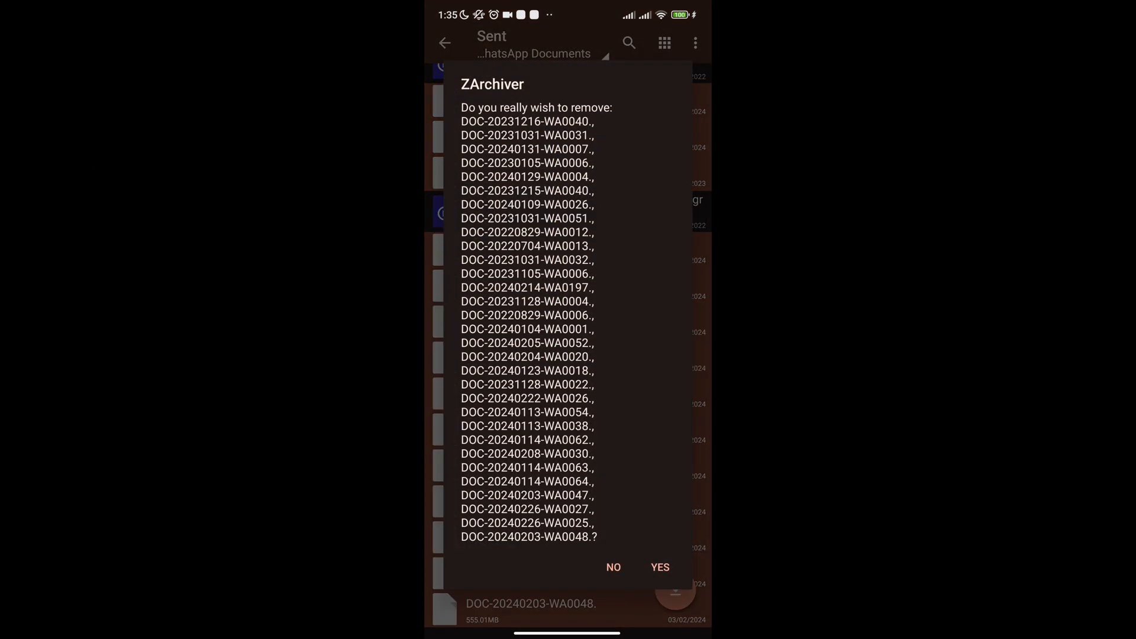
pyautogui.click(659, 567)
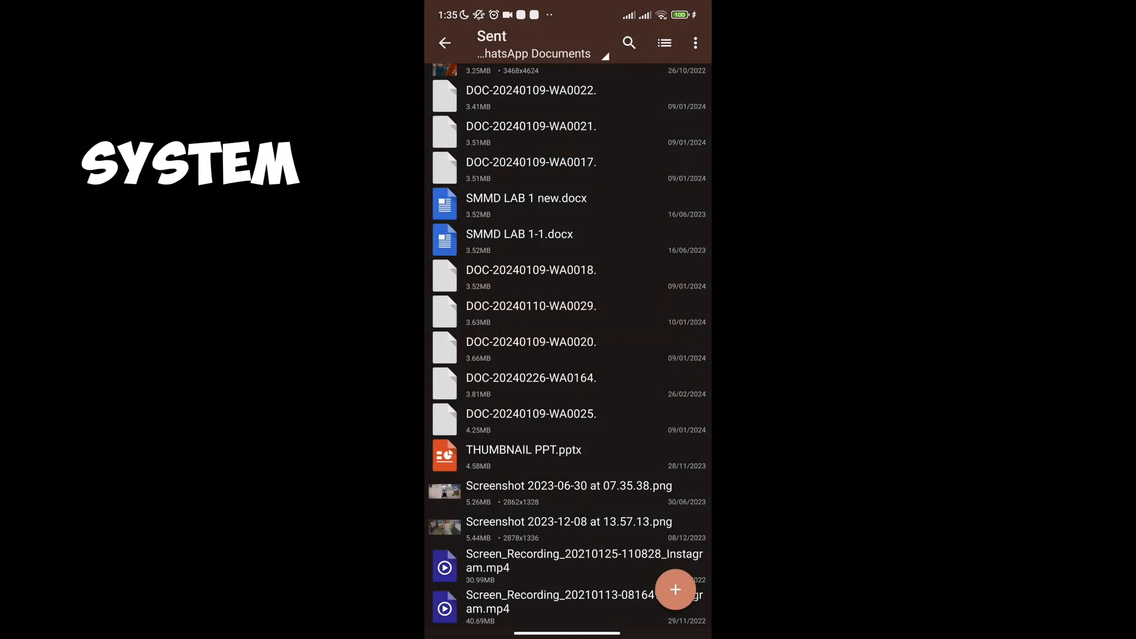
pyautogui.press('Home')
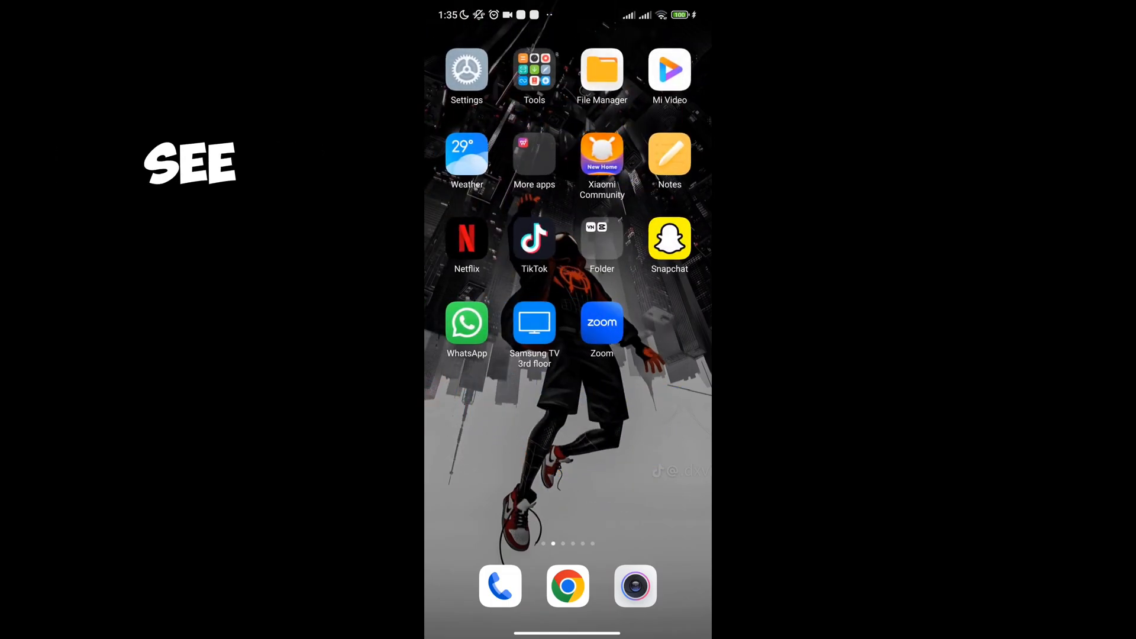
# Check Settings storage (98.8 GB used, System files 17.33 GB), then return to ZArchiver.
pyautogui.click(467, 71)
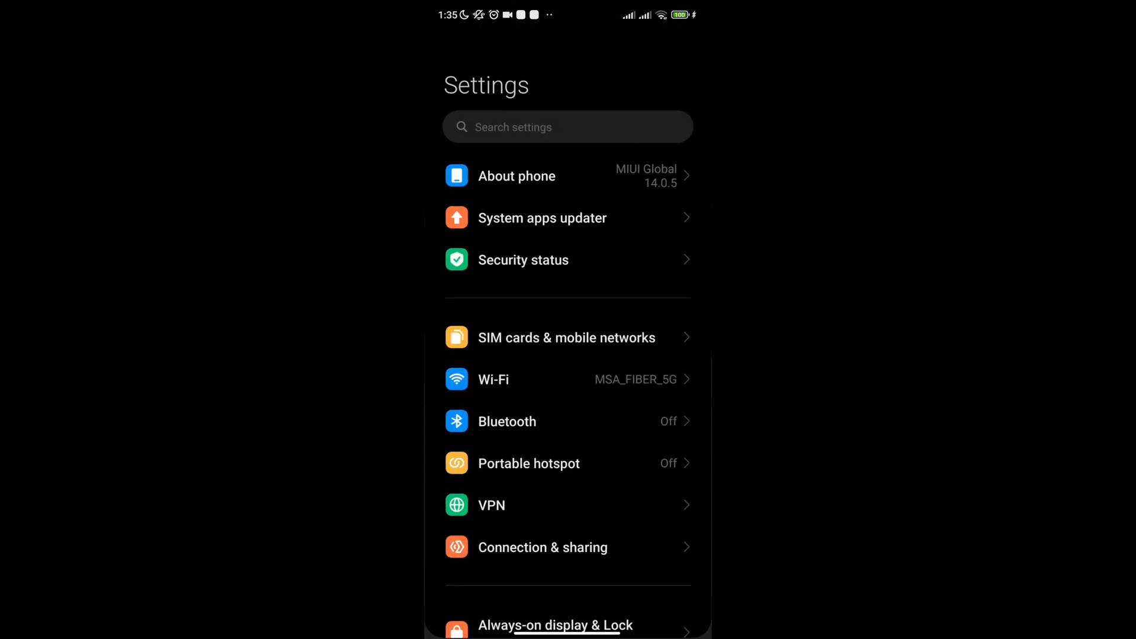
pyautogui.click(516, 175)
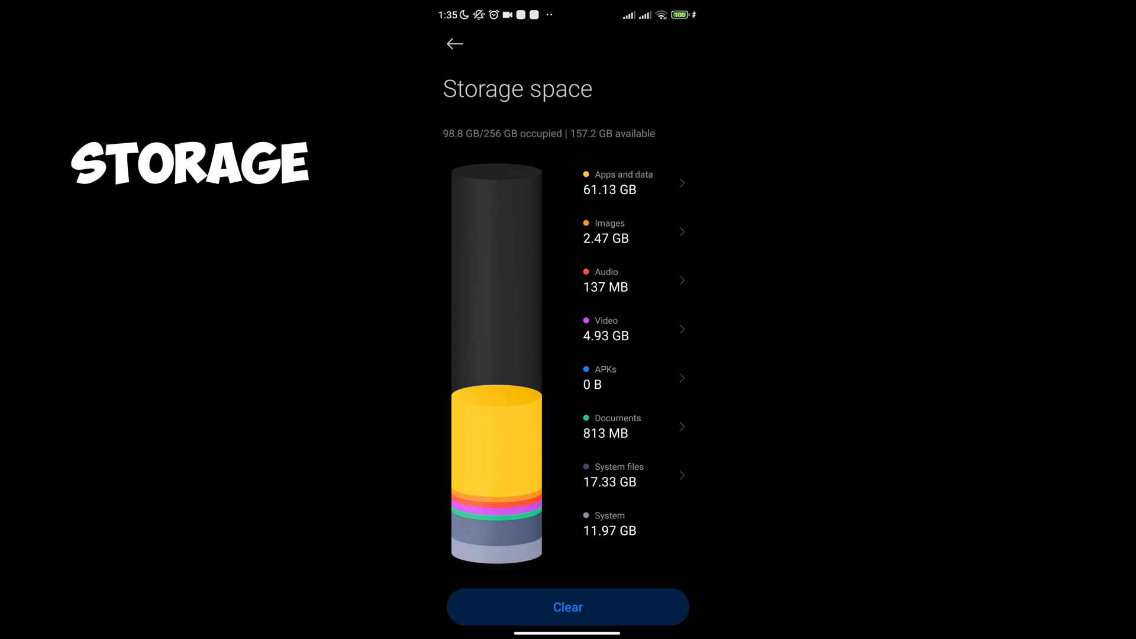
pyautogui.press('home')
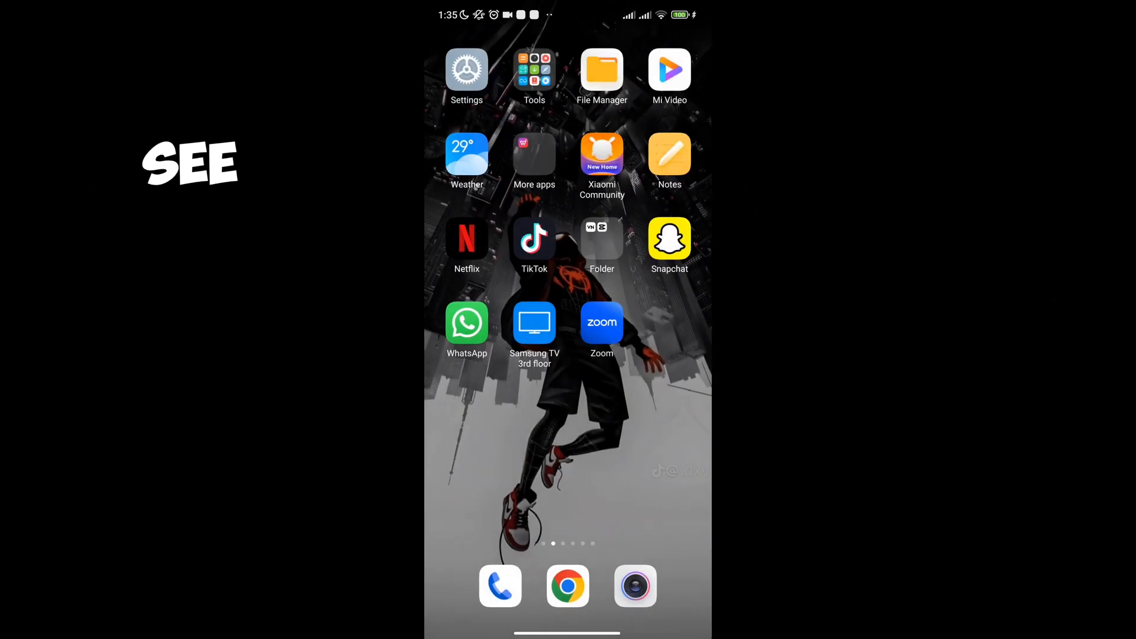
pyautogui.hscroll(-3)
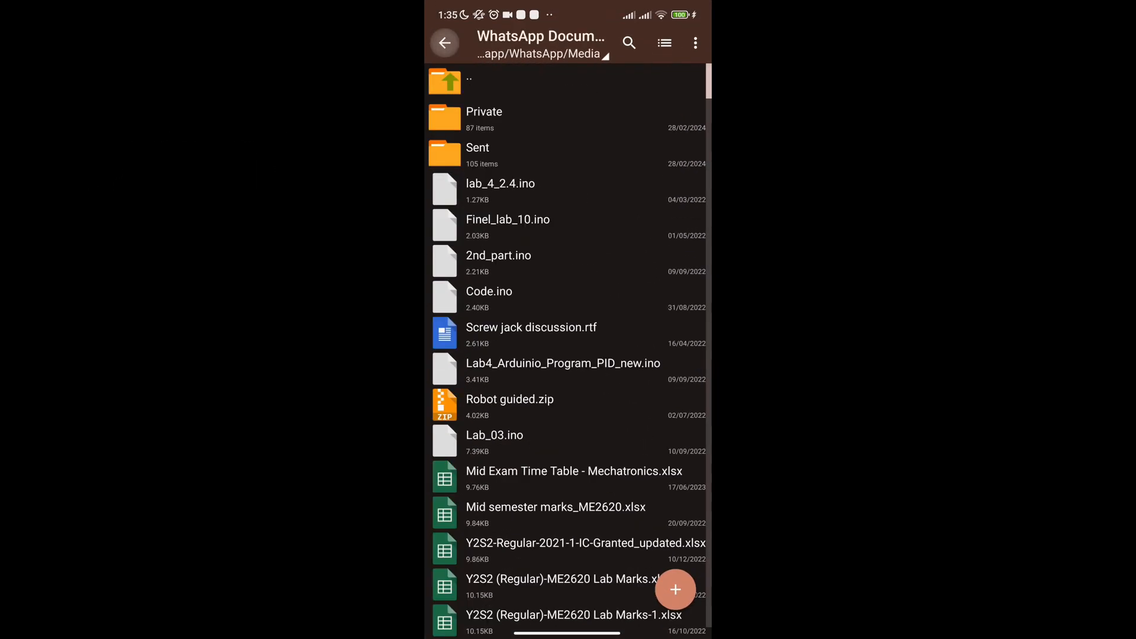
# Go up from WhatsApp Documents through Media to the Android/media folder.
pyautogui.click(445, 43)
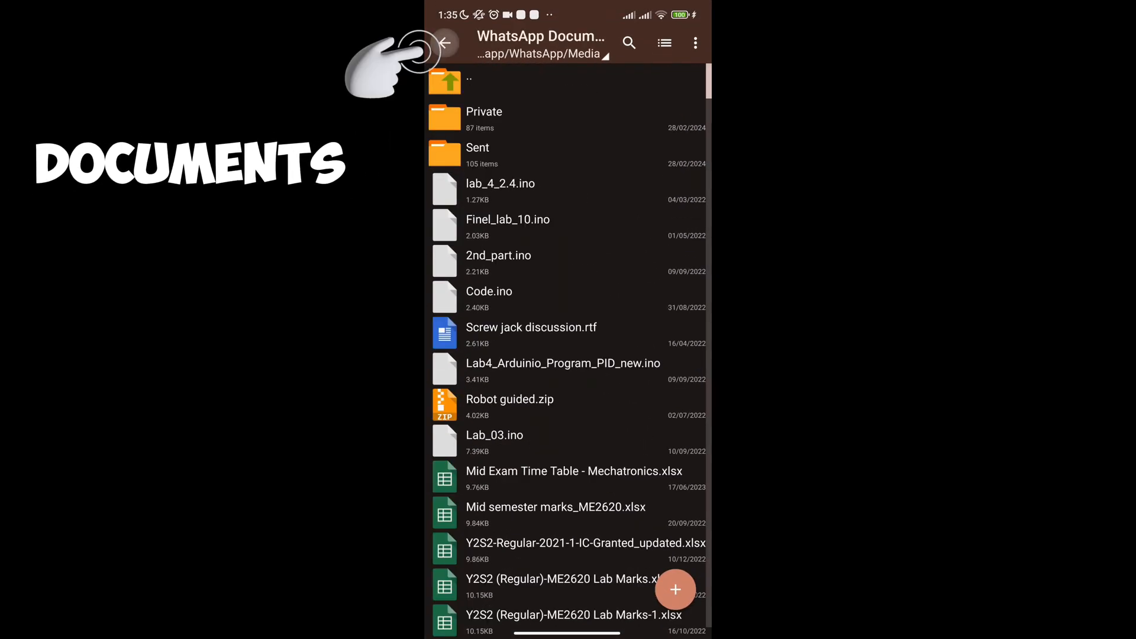
pyautogui.click(443, 43)
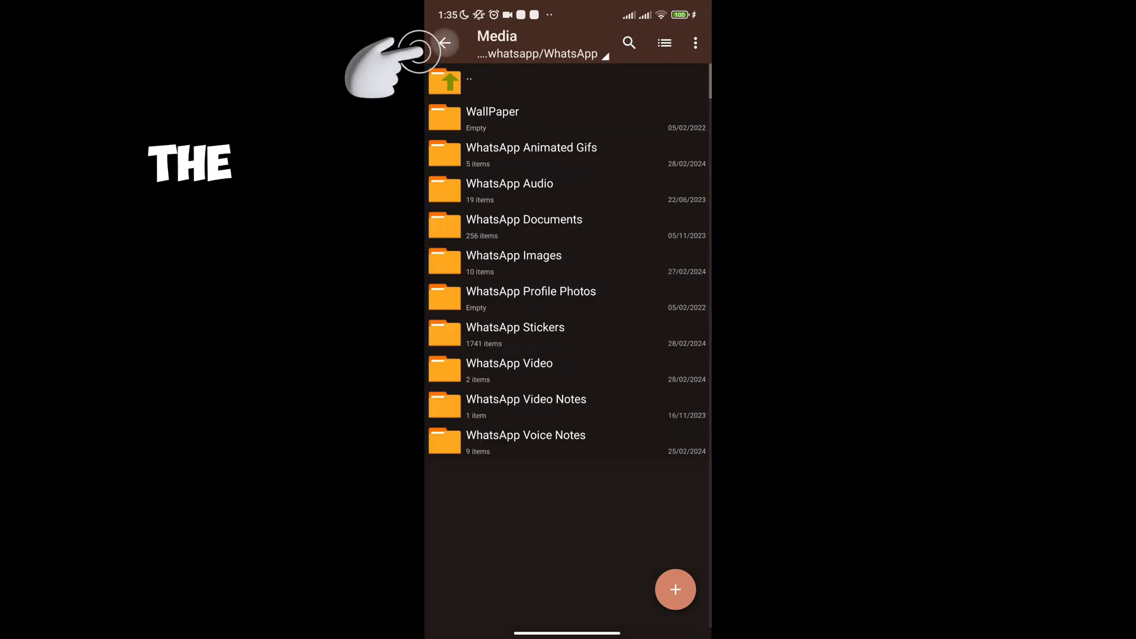
pyautogui.click(444, 43)
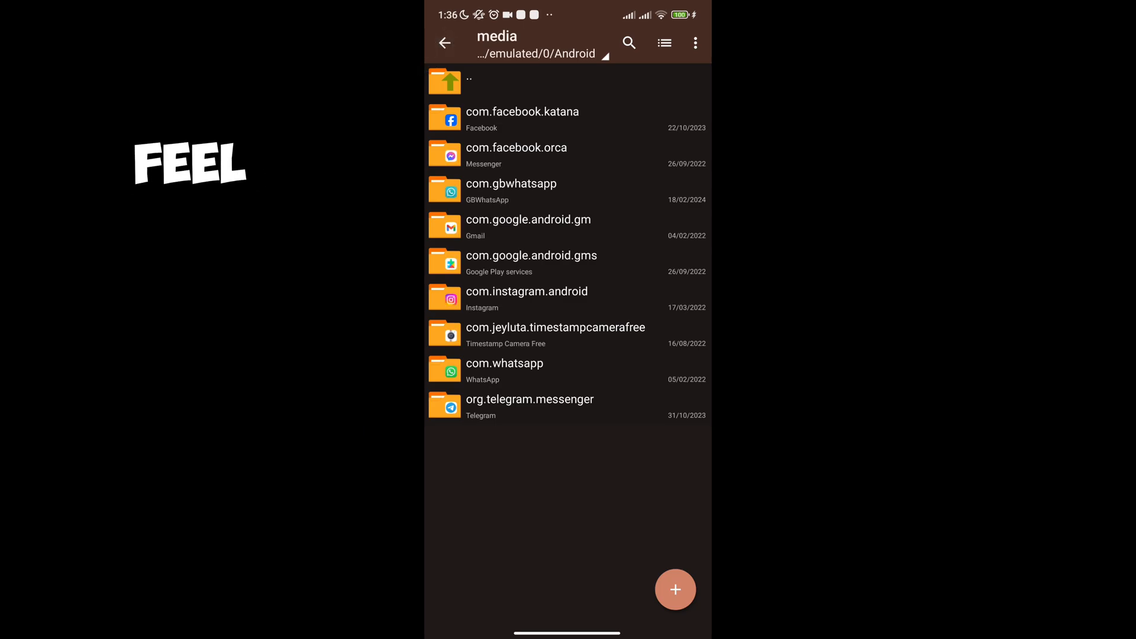